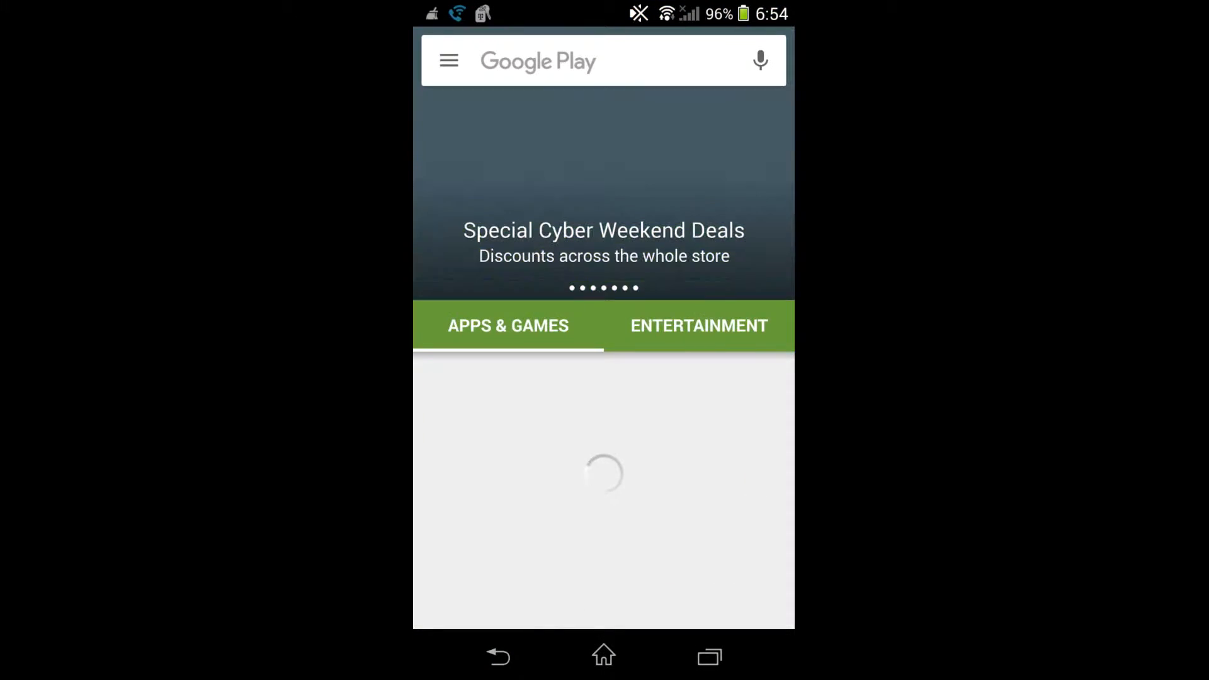
Step: Search Google Play for 'root uninstaller' and open the installed RU PRO app
{"action": "left_click", "coordinate": [578, 61]}
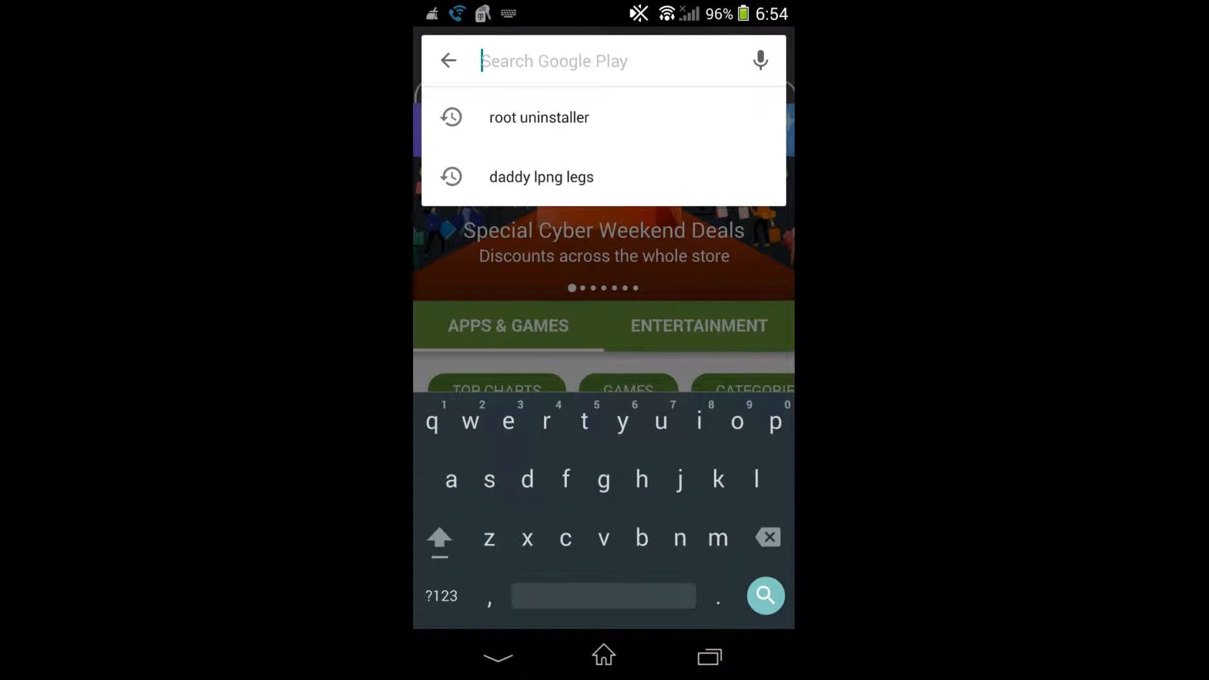
{"action": "left_click", "coordinate": [539, 117]}
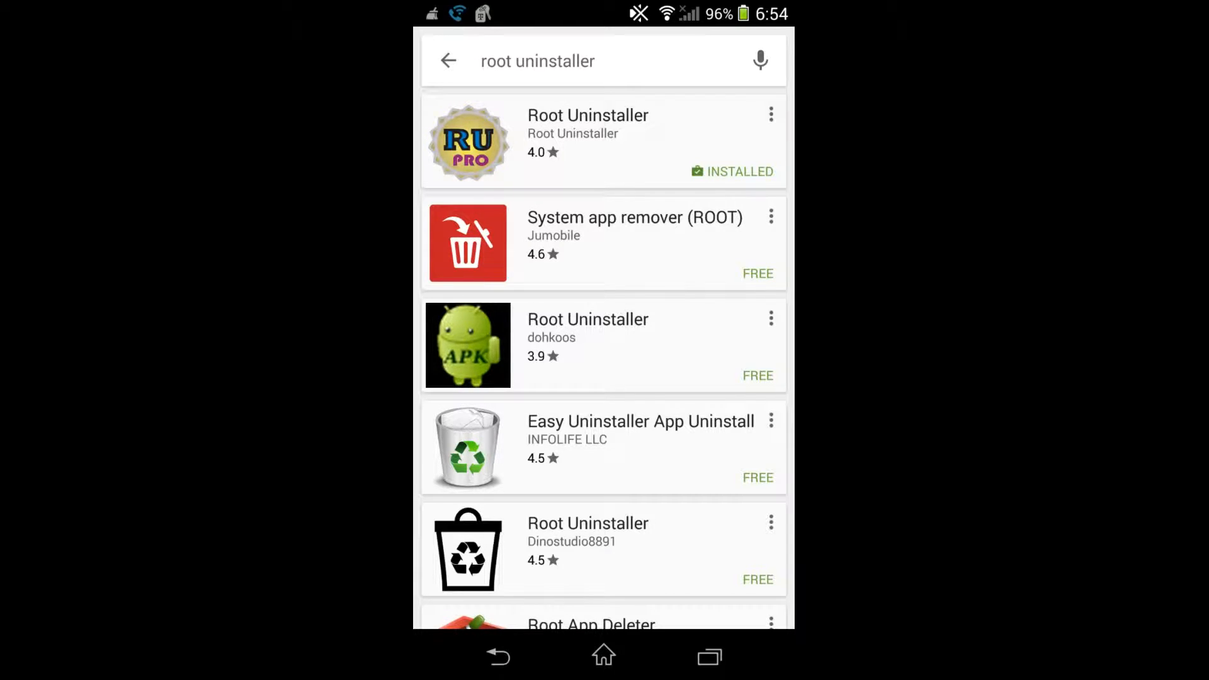
{"action": "left_click", "coordinate": [770, 114]}
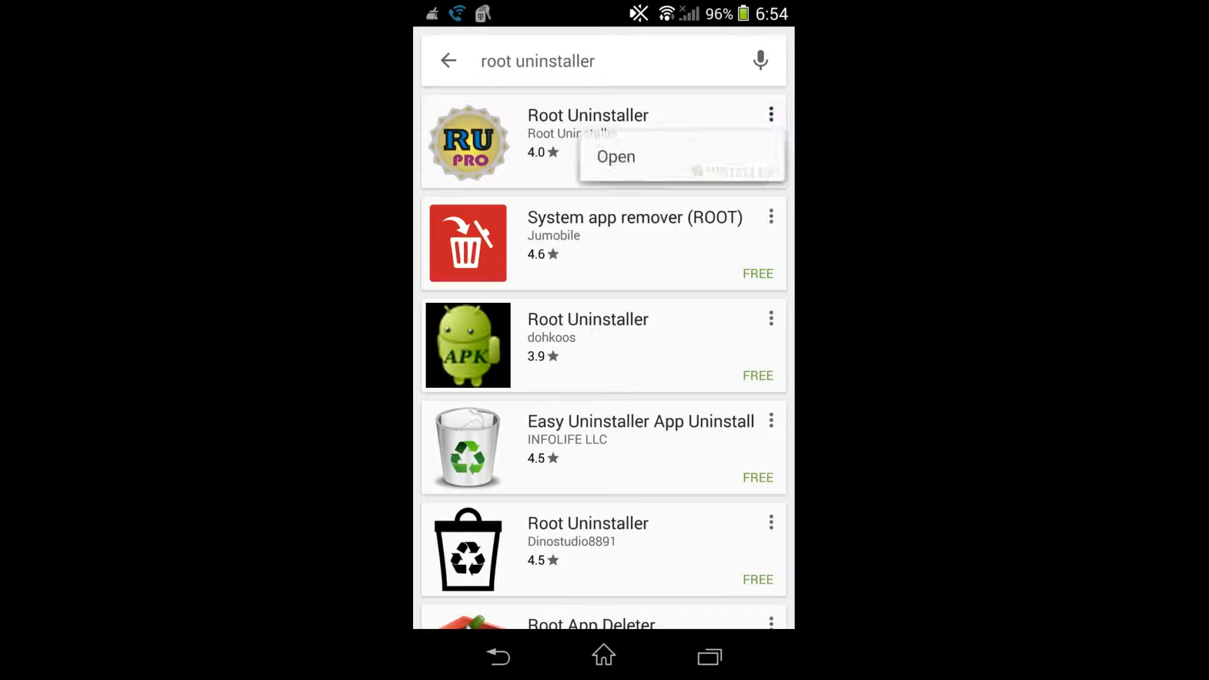
{"action": "left_click", "coordinate": [615, 156]}
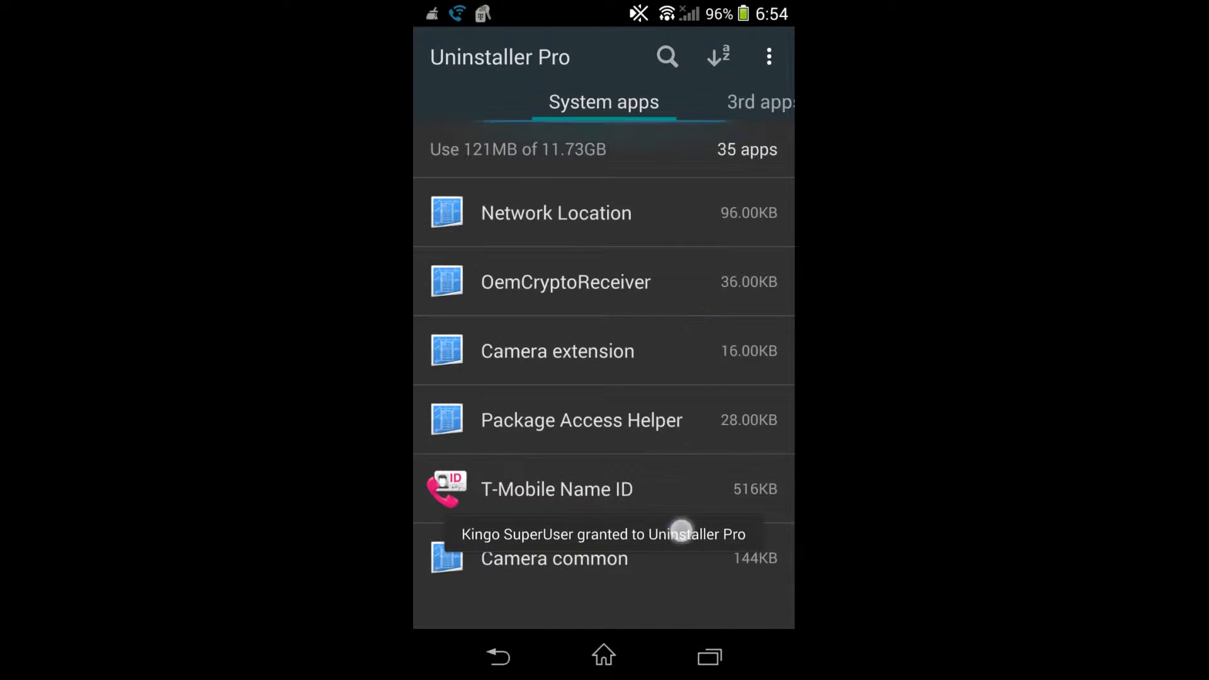
{"action": "left_click", "coordinate": [717, 56]}
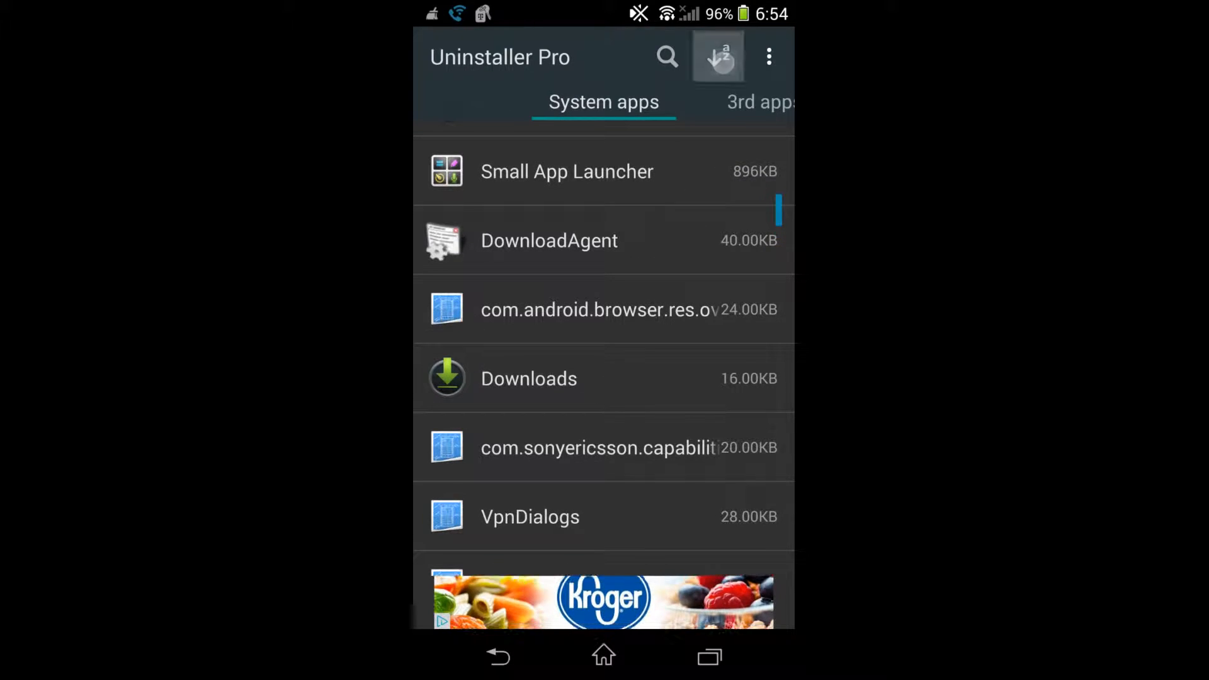
Step: Sort the System apps list A–Z by name and scroll through it
{"action": "left_click", "coordinate": [718, 56]}
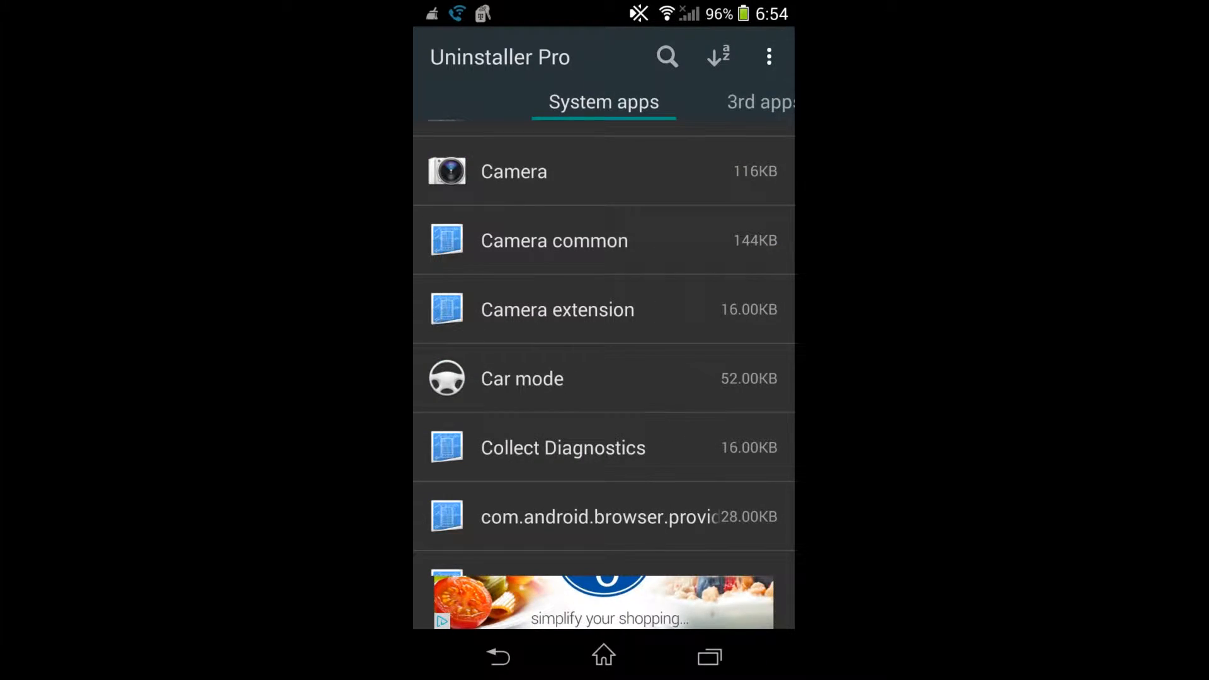
{"action": "scroll", "scroll_direction": "down", "scroll_amount": 3}
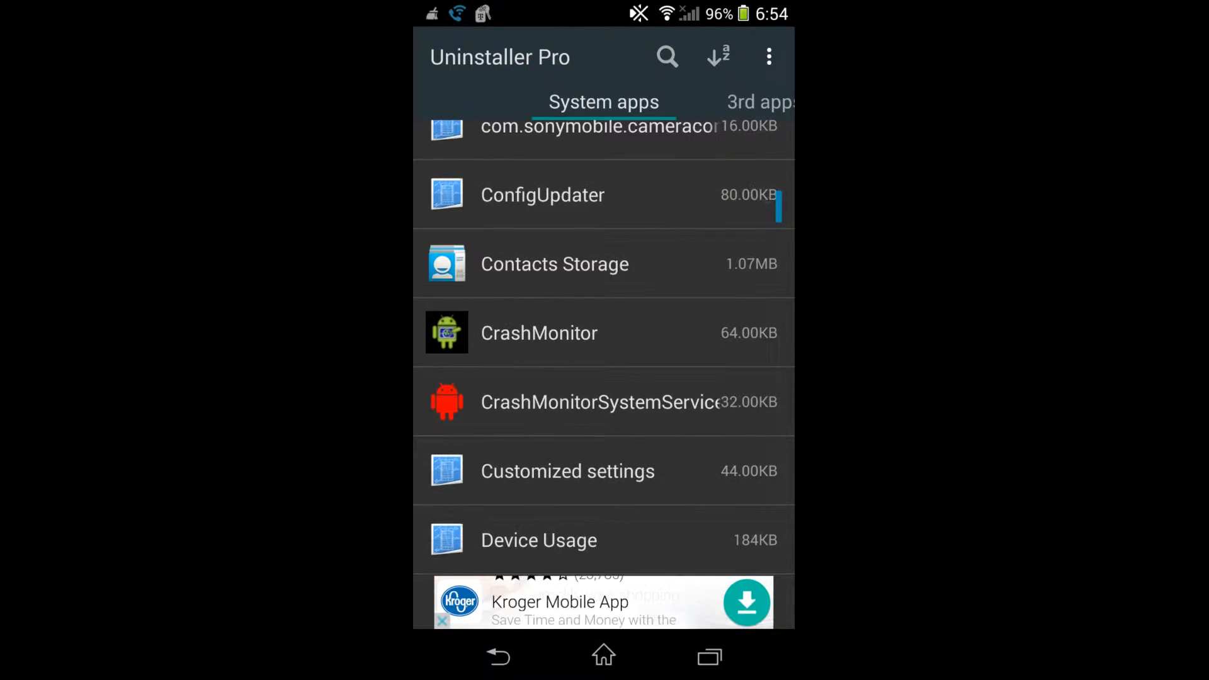
{"action": "scroll", "scroll_direction": "up", "scroll_amount": 3}
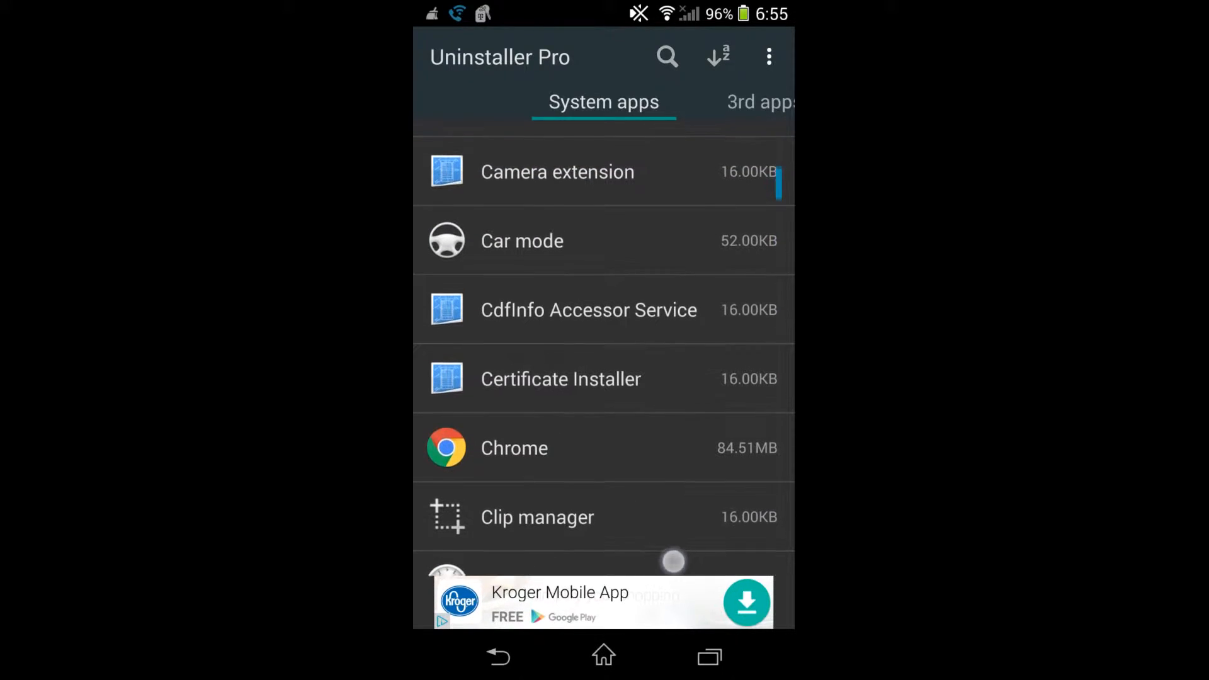
{"action": "scroll", "scroll_direction": "up", "scroll_amount": 3}
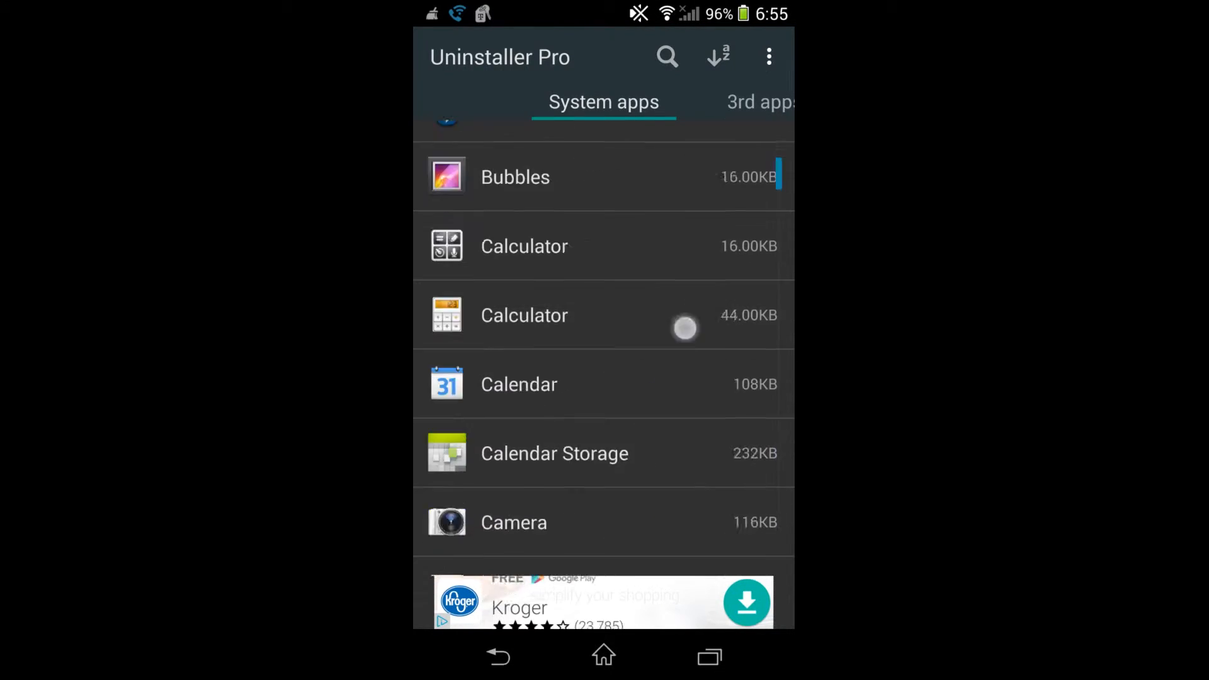
{"action": "scroll", "scroll_direction": "up", "scroll_amount": 3}
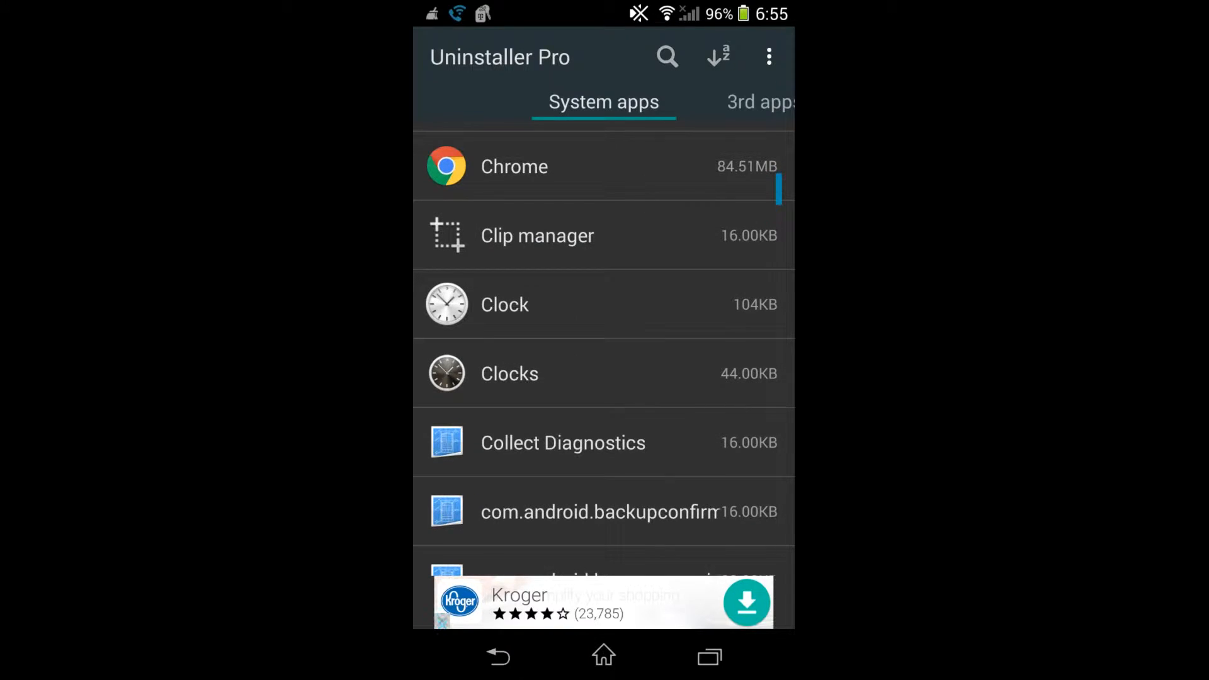
{"action": "scroll", "scroll_direction": "down", "scroll_amount": 3}
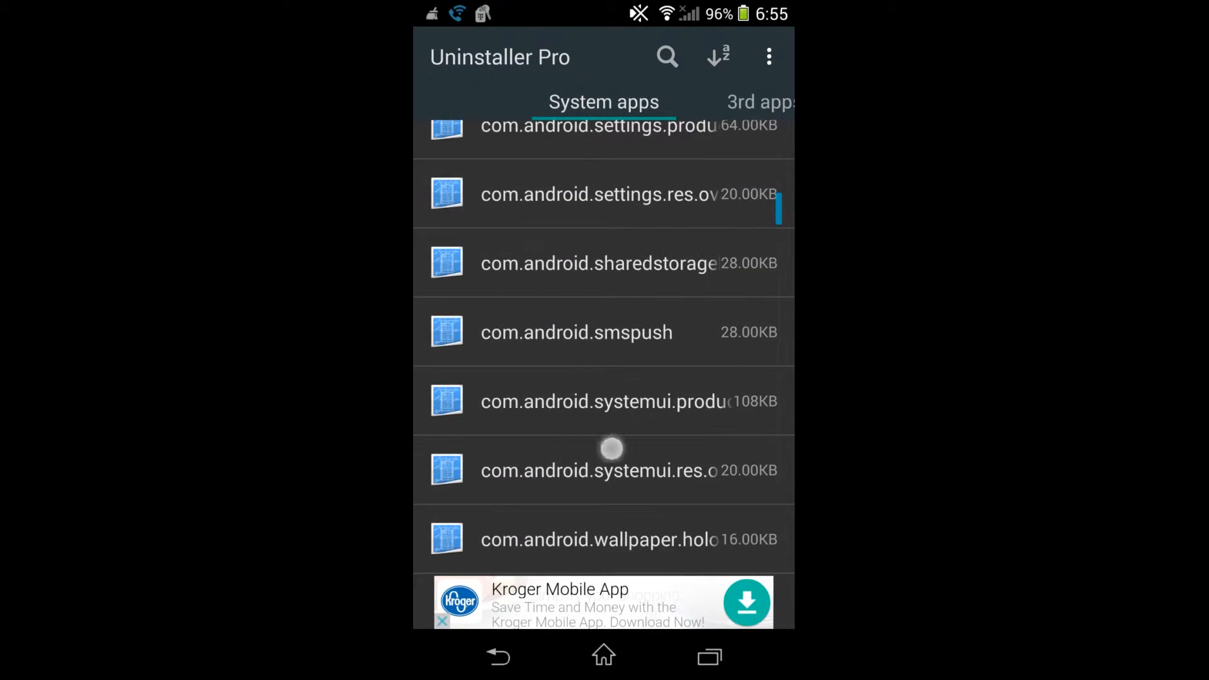
Step: Scroll the alphabetized system apps list down to the Google Play entries
{"action": "scroll", "scroll_direction": "down", "scroll_amount": 3}
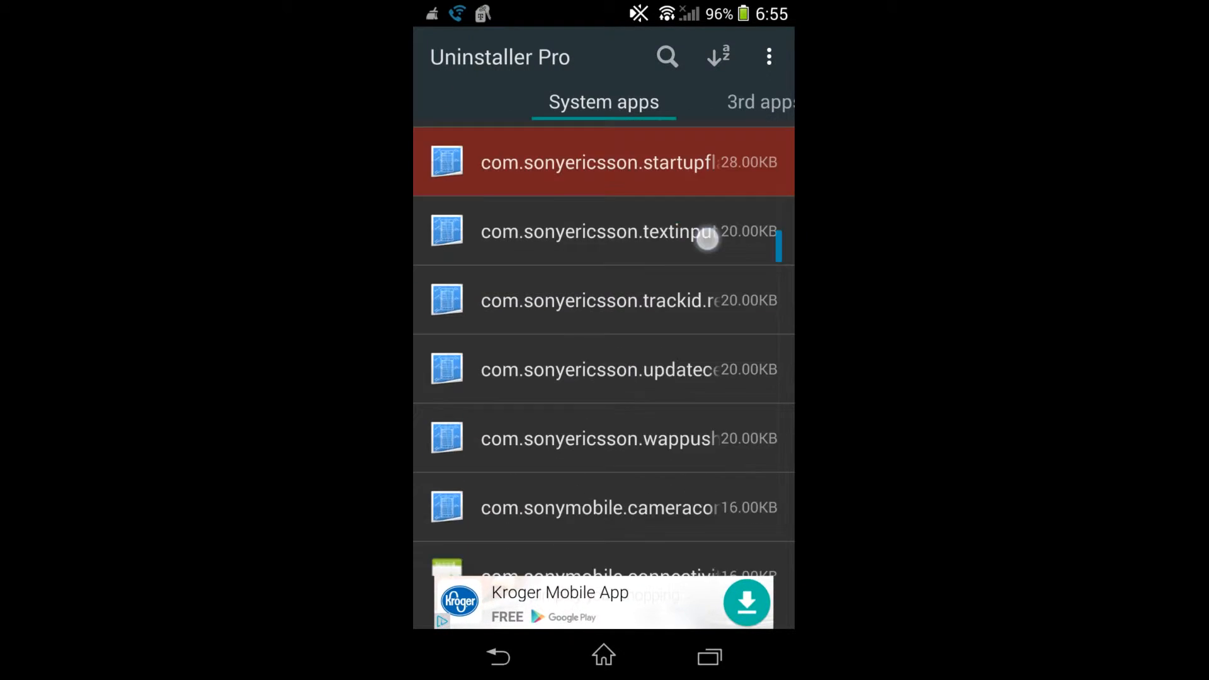
{"action": "scroll", "scroll_direction": "up", "scroll_amount": 3}
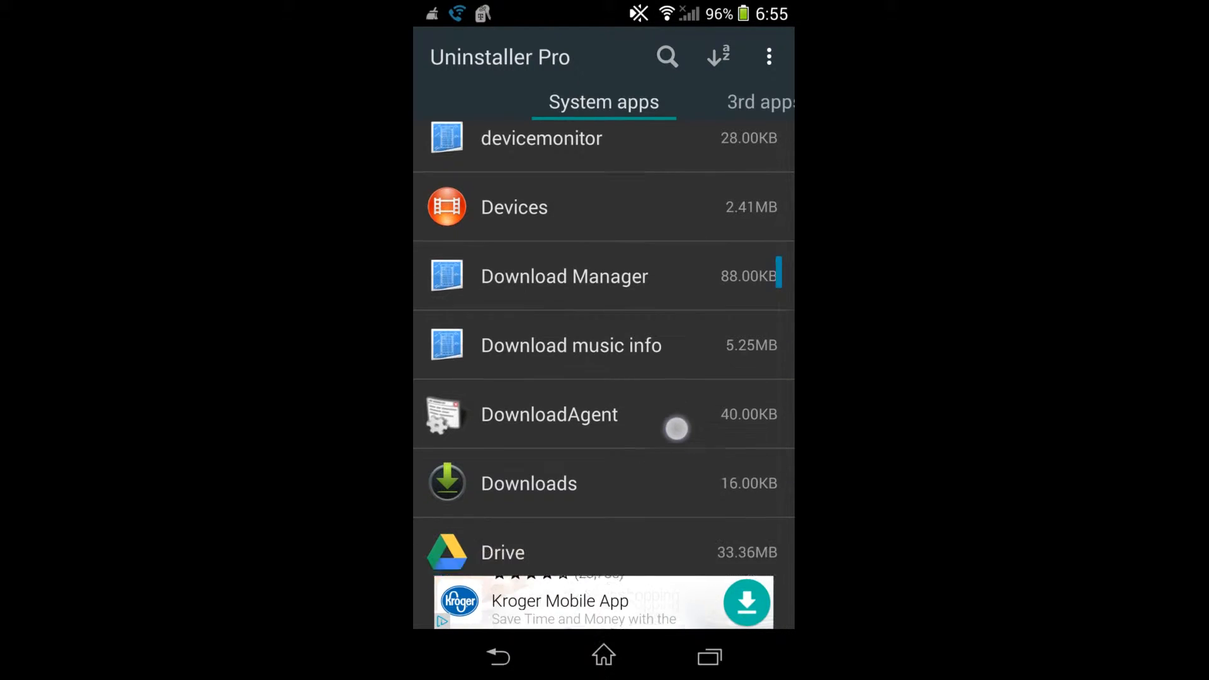
{"action": "scroll", "scroll_direction": "up", "scroll_amount": 3}
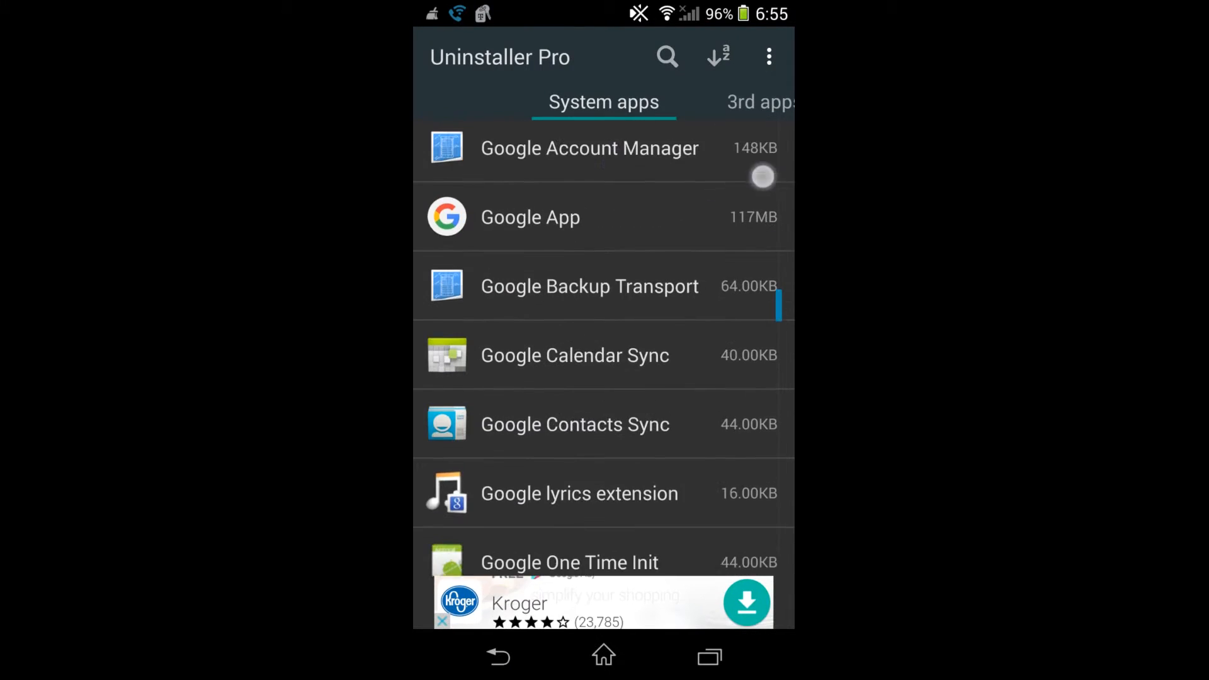
{"action": "scroll", "scroll_direction": "down", "scroll_amount": 3}
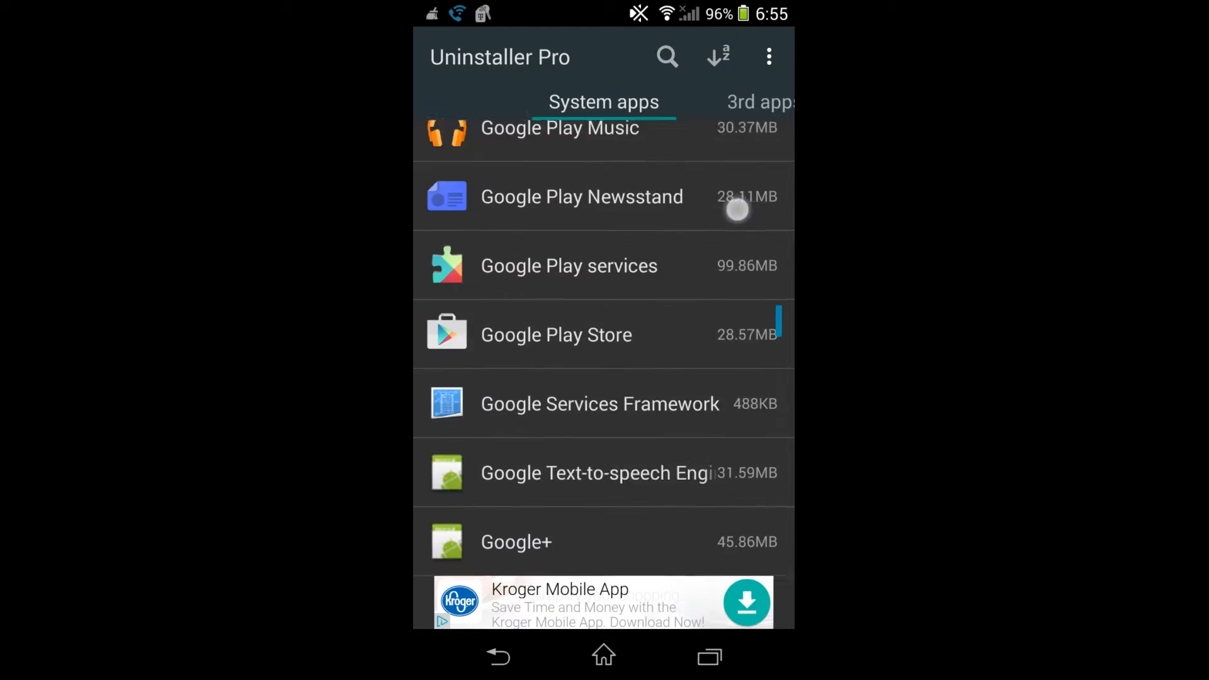
{"action": "scroll", "scroll_direction": "up", "scroll_amount": 3}
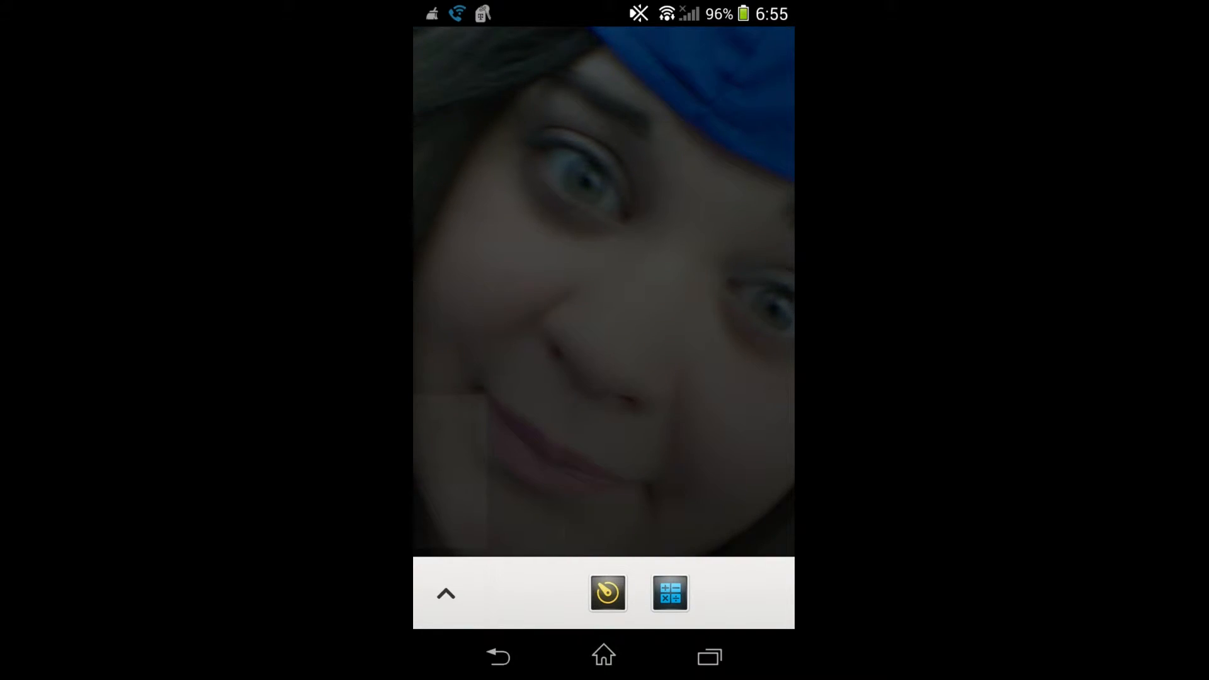
Step: Dismiss the overlay, then open and close the Tools folder containing Uninstaller Pro
{"action": "left_click", "coordinate": [604, 656]}
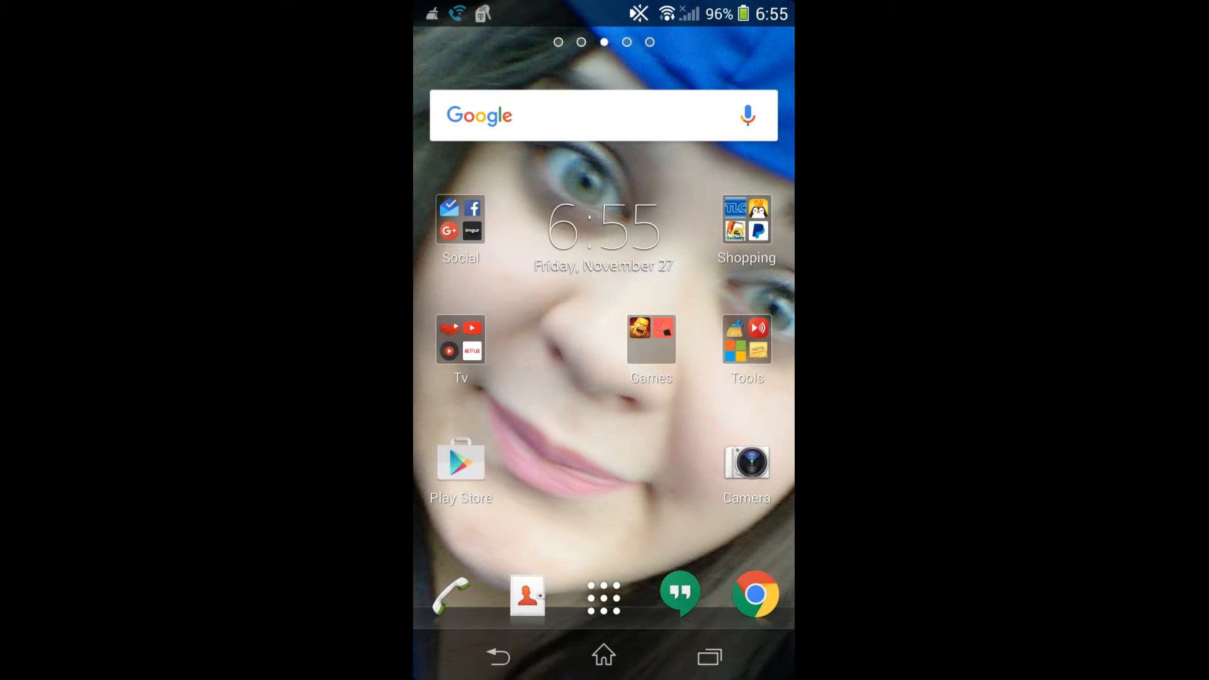
{"action": "left_click", "coordinate": [745, 340]}
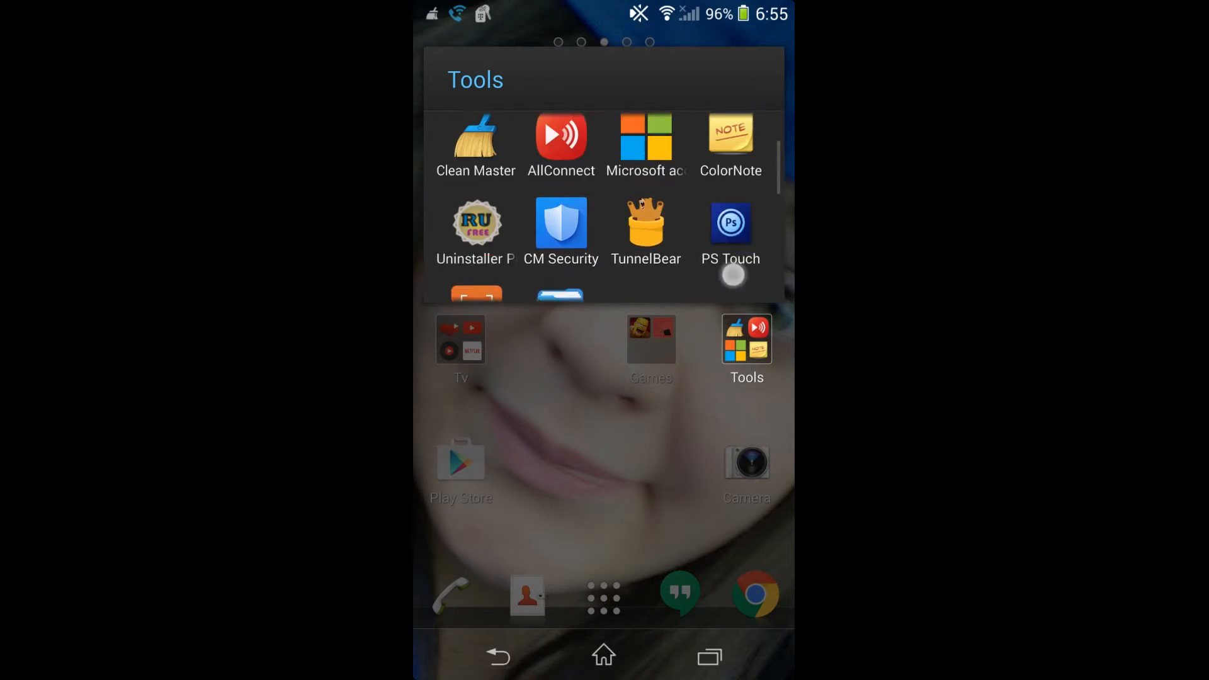
{"action": "left_click", "coordinate": [603, 540]}
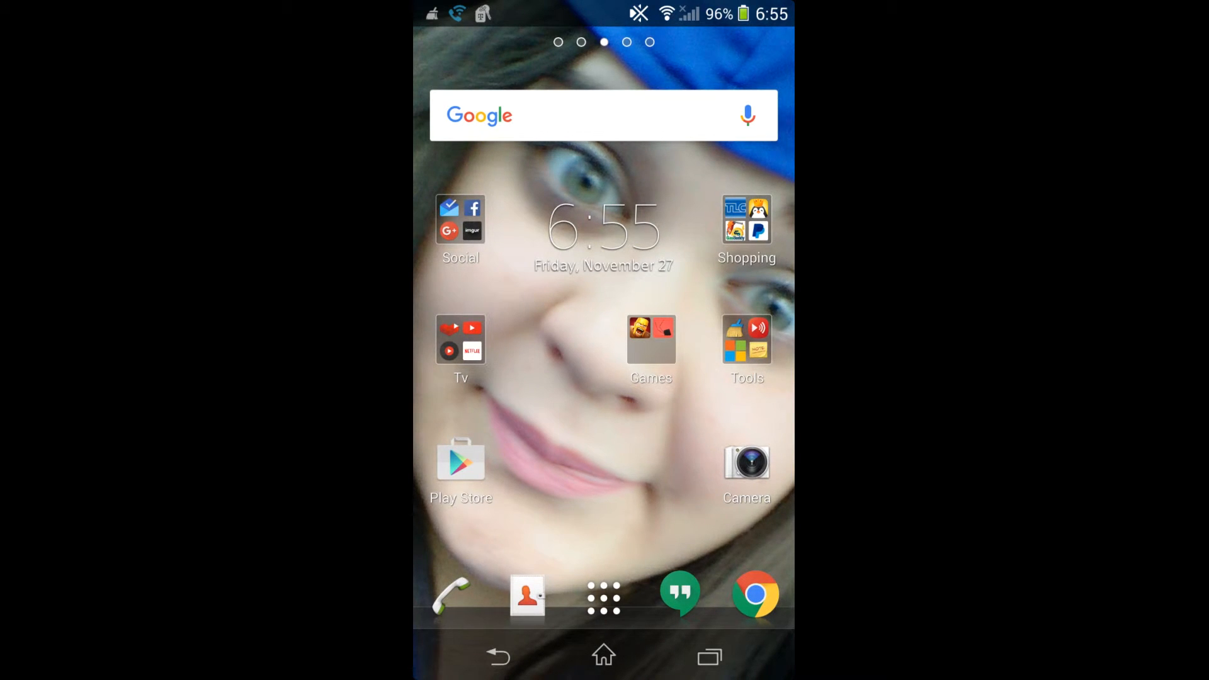